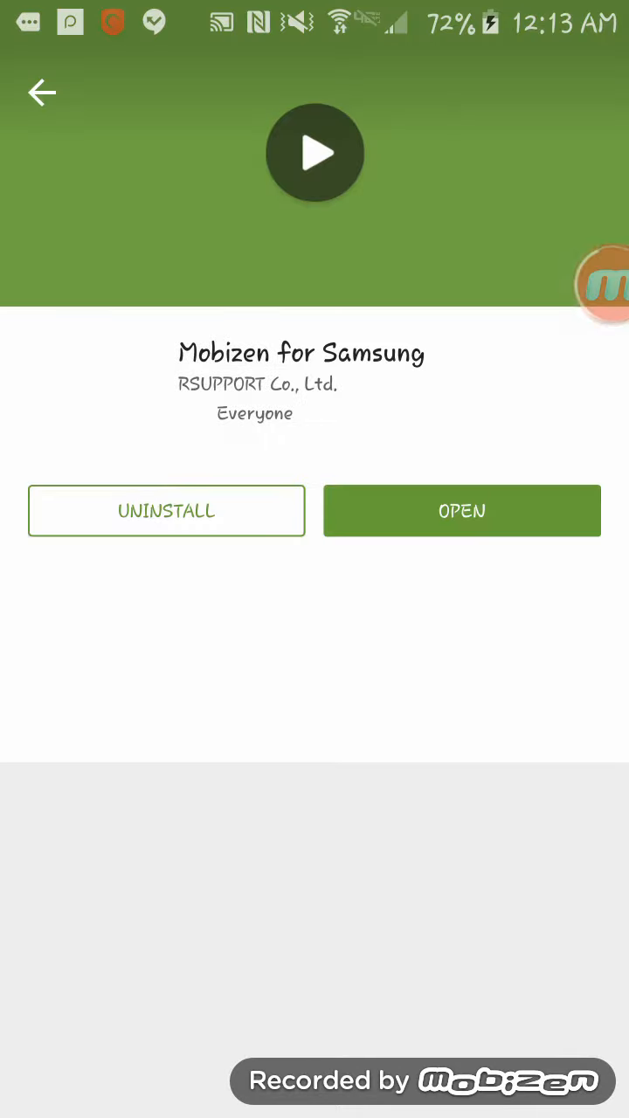
# Step: Open the Google Play search field showing recent searches for mobizen and the boys of summer
pyautogui.click(42, 93)
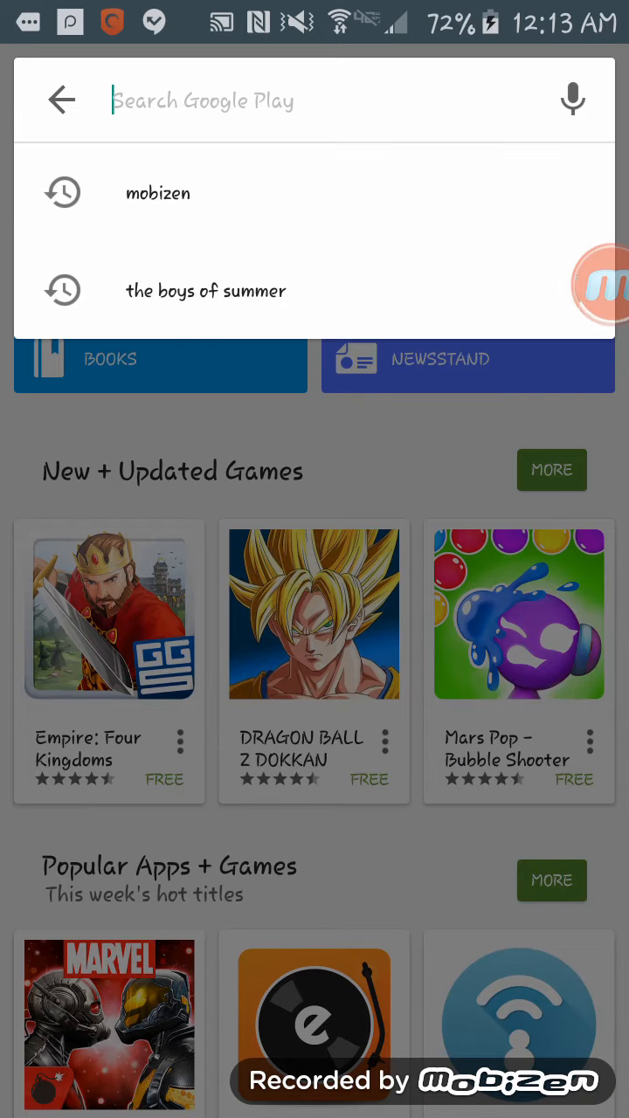
pyautogui.write('mo')
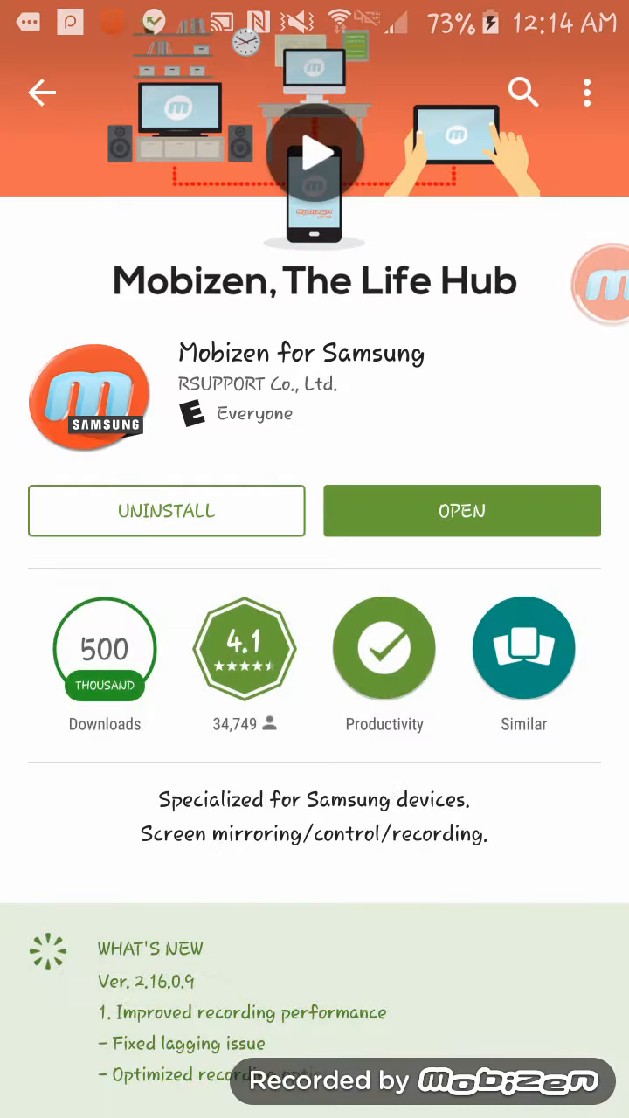
# Step: Browse the Mobizen for Samsung store page, then launch the app to its waiting-for-connection screen
pyautogui.scroll(-3)
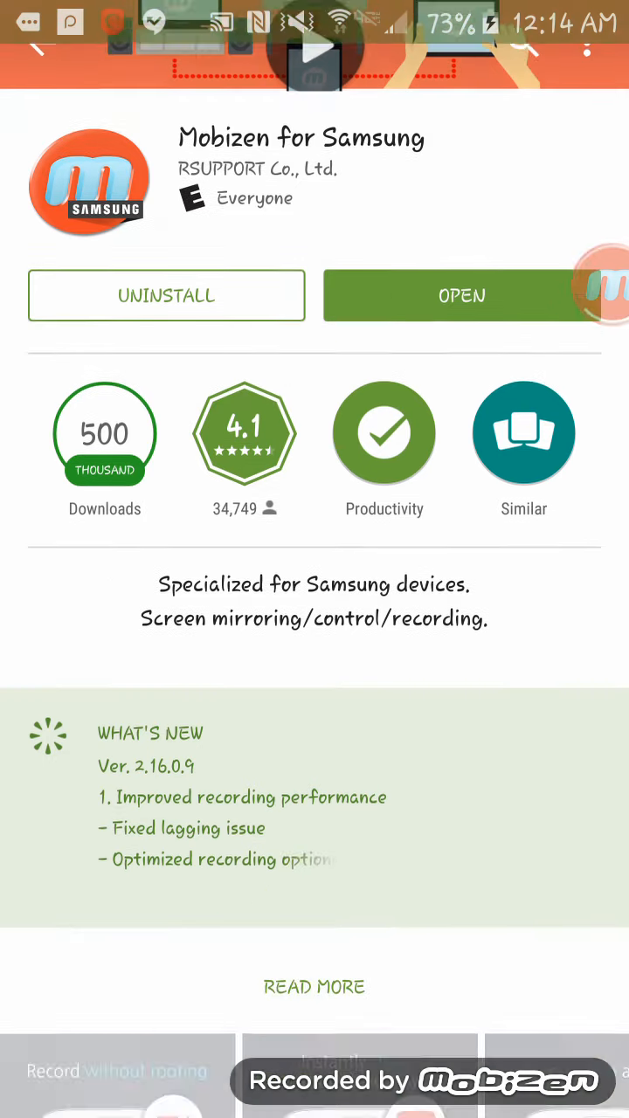
pyautogui.scroll(-3)
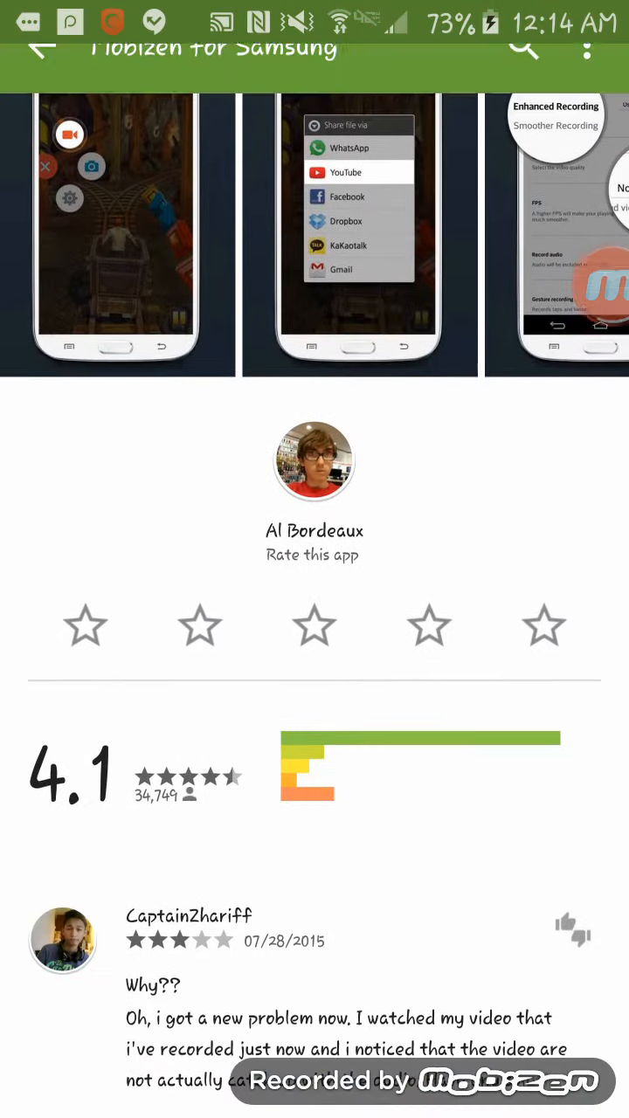
pyautogui.scroll(3)
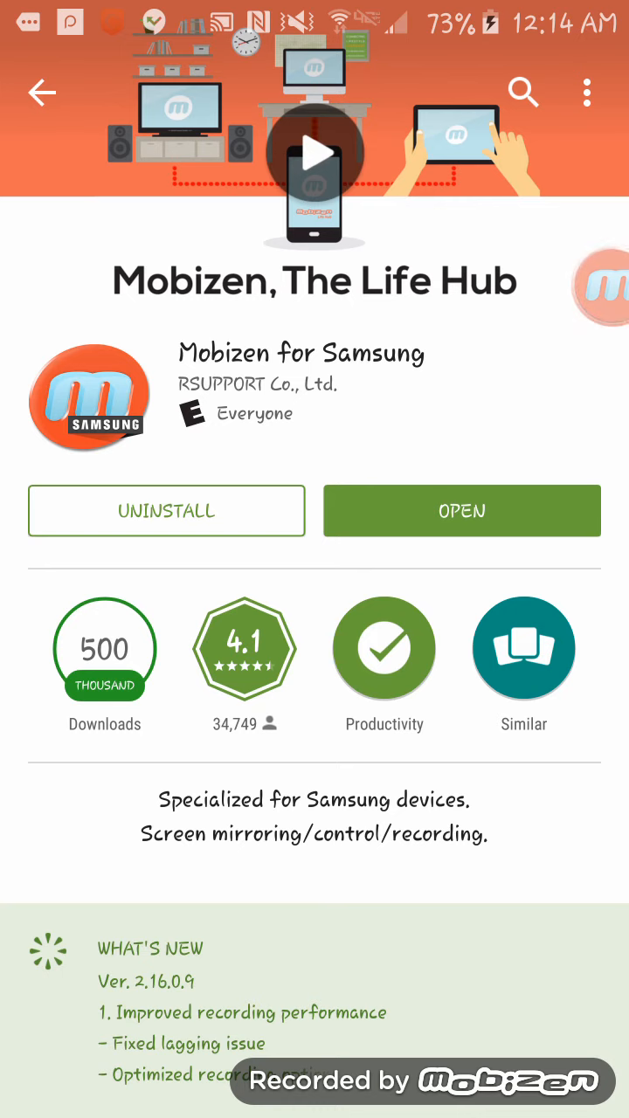
pyautogui.click(461, 511)
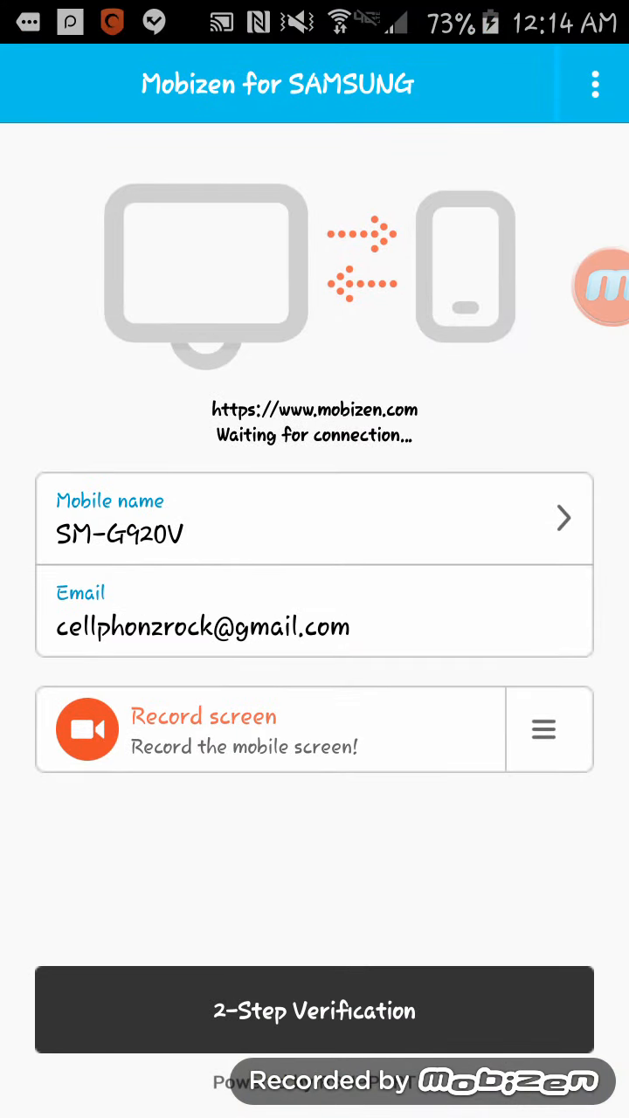